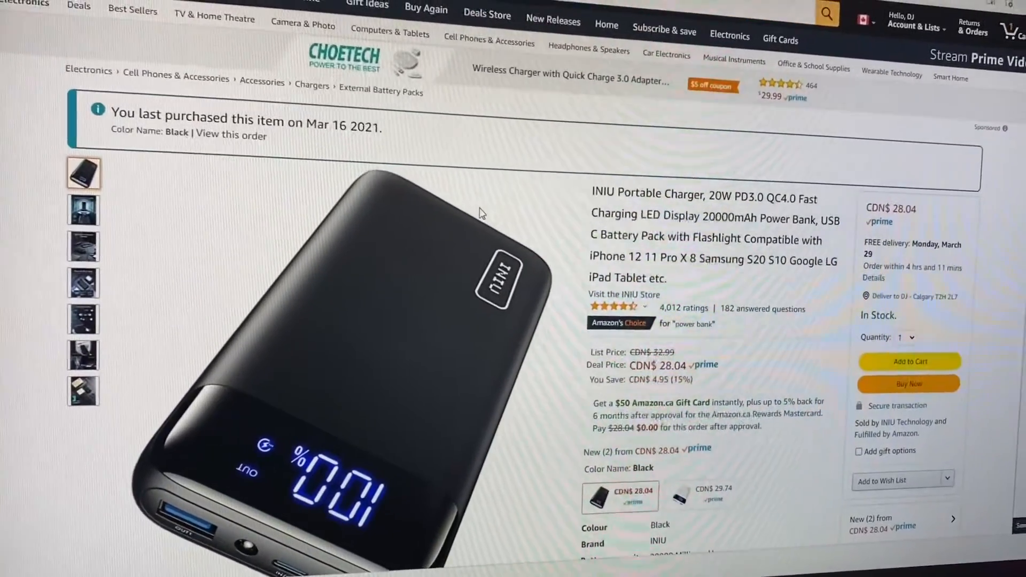
scroll("down", 3)
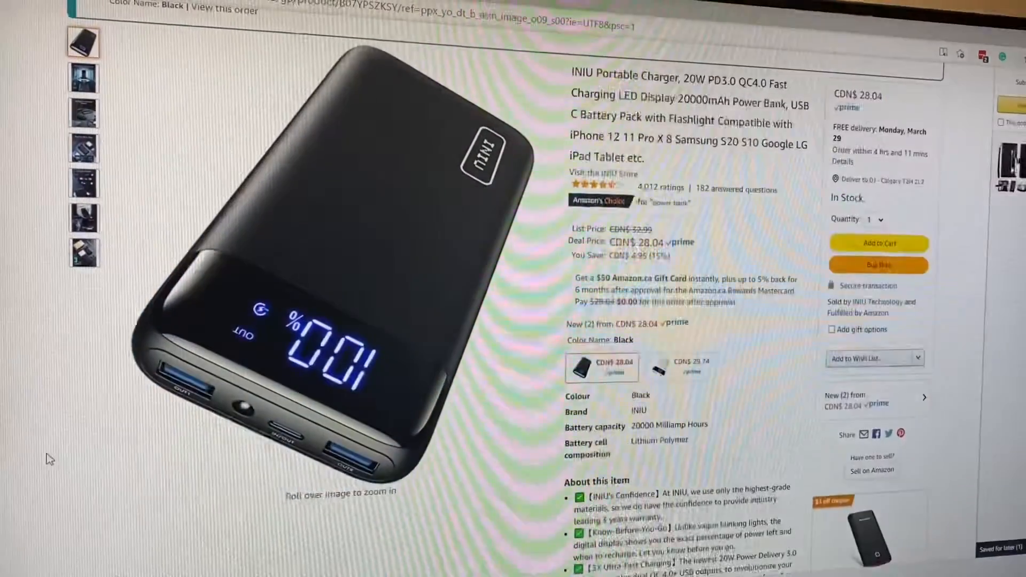
scroll("down", 3)
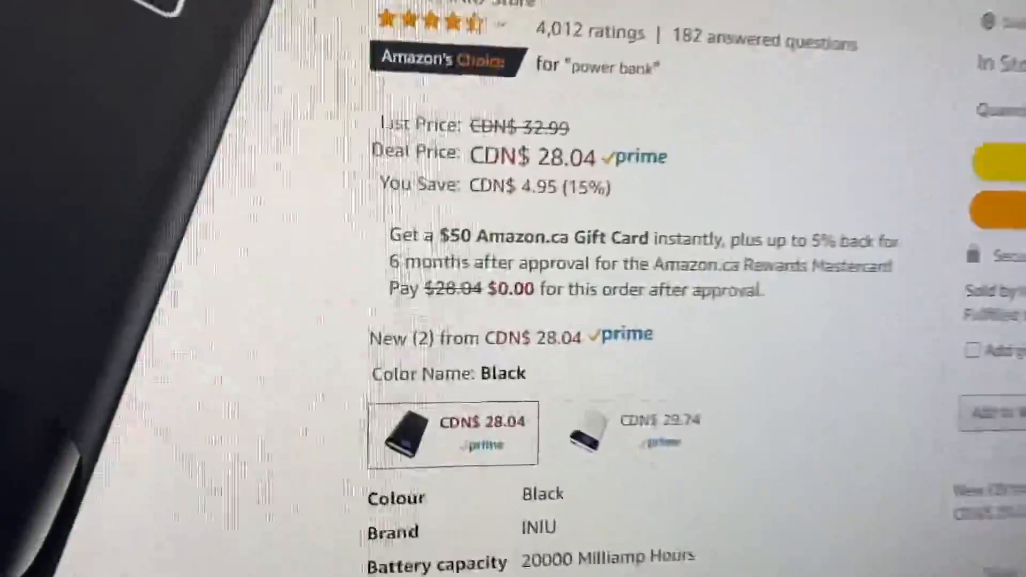